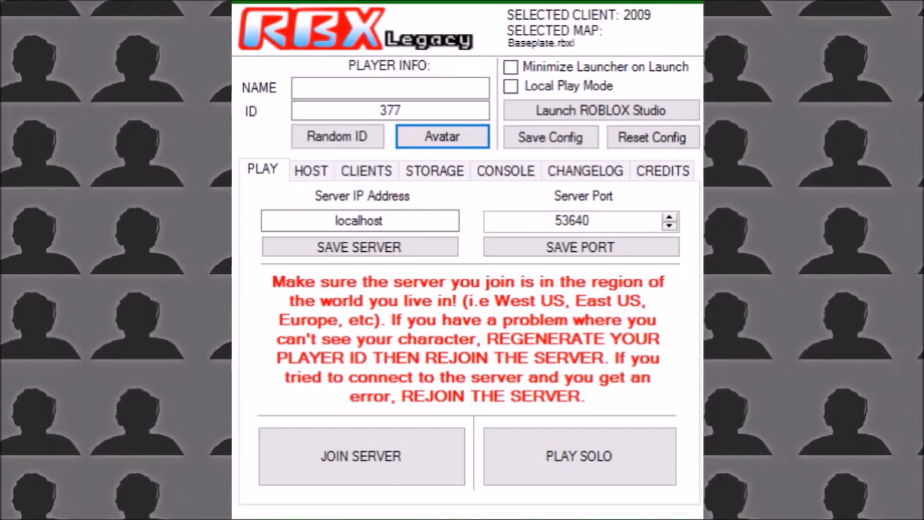
pyautogui.moveTo(483, 296)
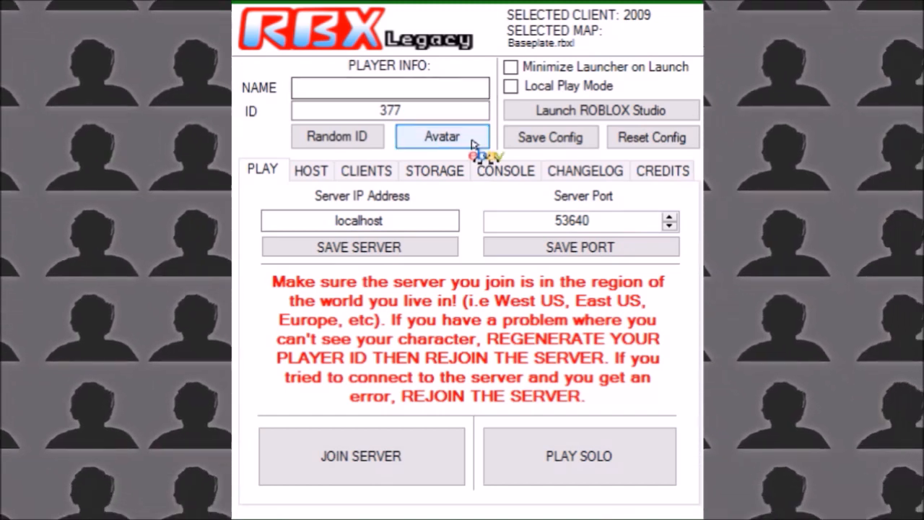
# Colour the avatar's head pale grey, torso green, arms dark green and legs brown.
pyautogui.click(442, 136)
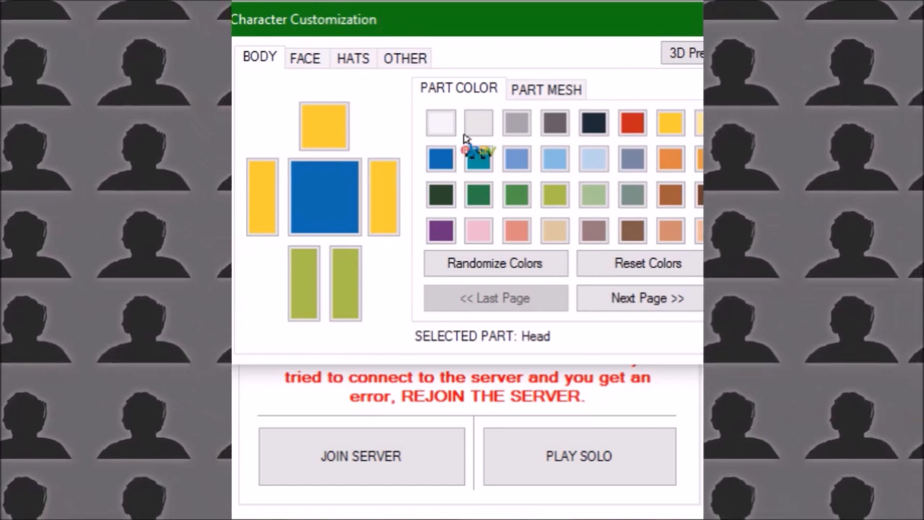
pyautogui.click(442, 121)
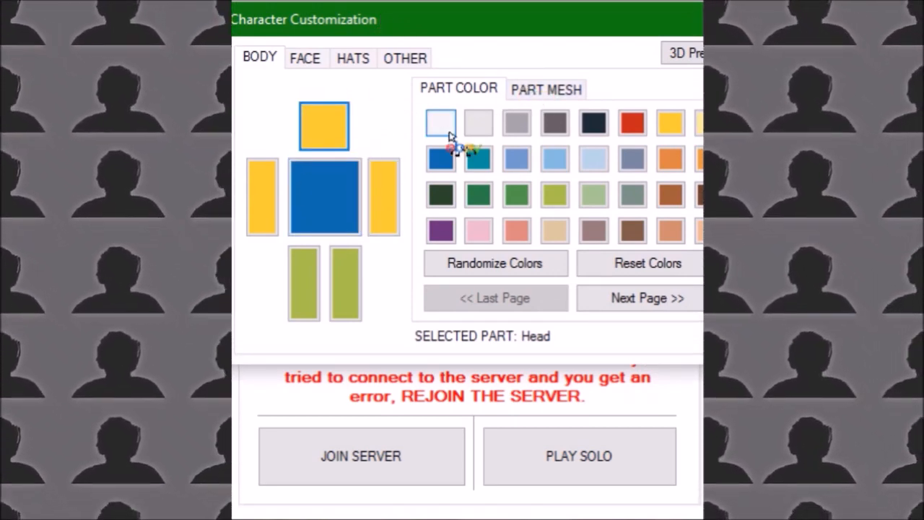
pyautogui.click(478, 122)
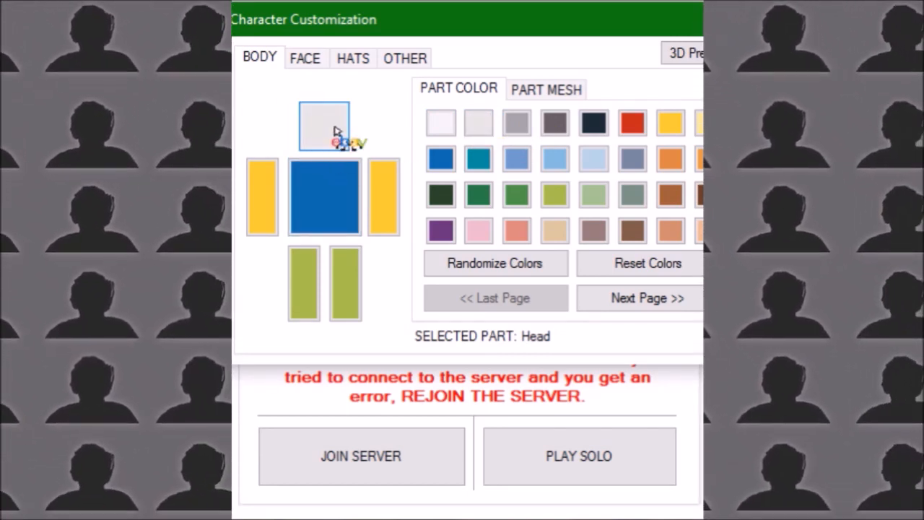
pyautogui.click(324, 195)
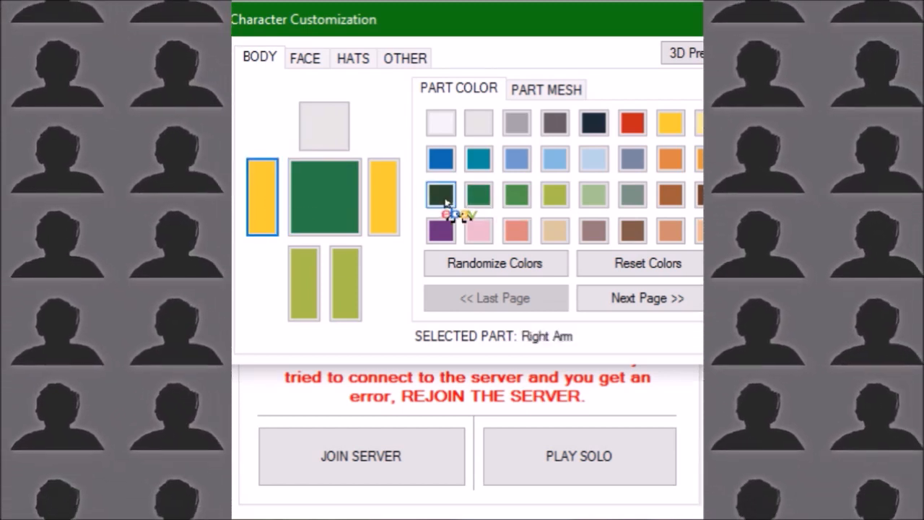
pyautogui.click(303, 281)
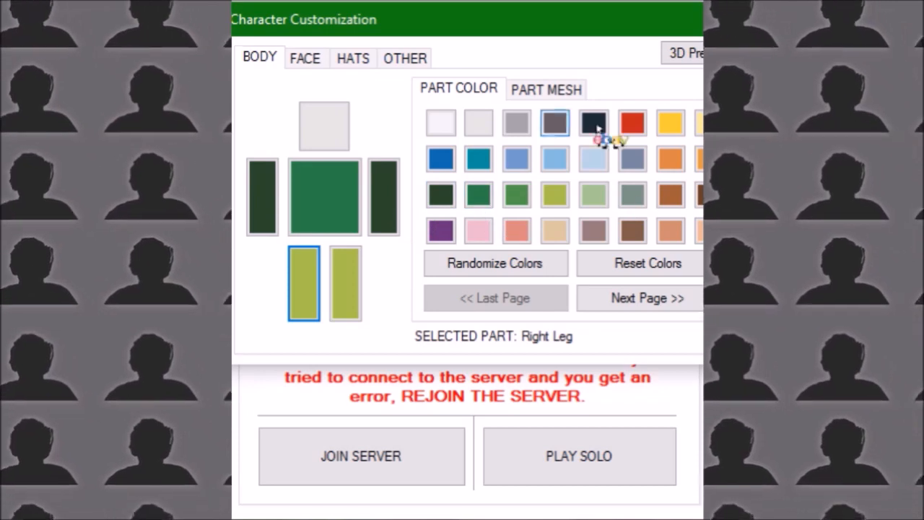
pyautogui.click(345, 282)
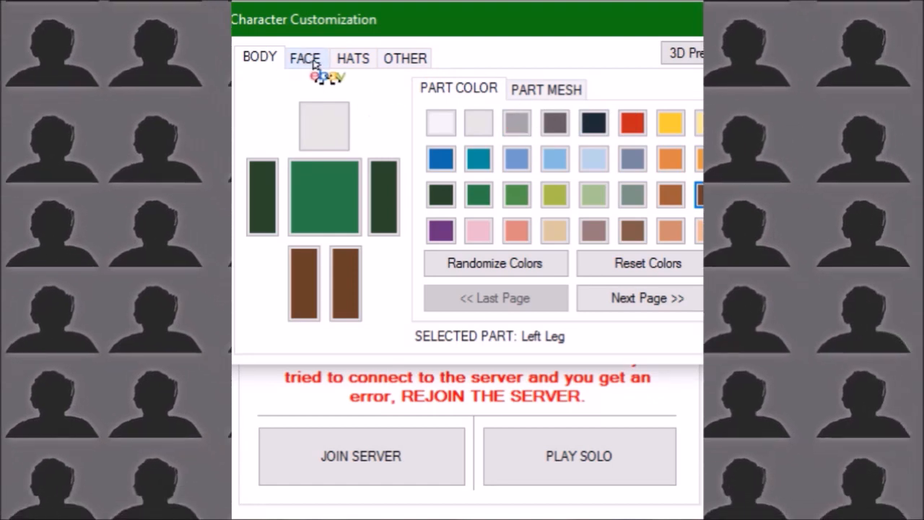
# Keep DefaultFace as the avatar's face and move on to the hat choices.
pyautogui.click(305, 58)
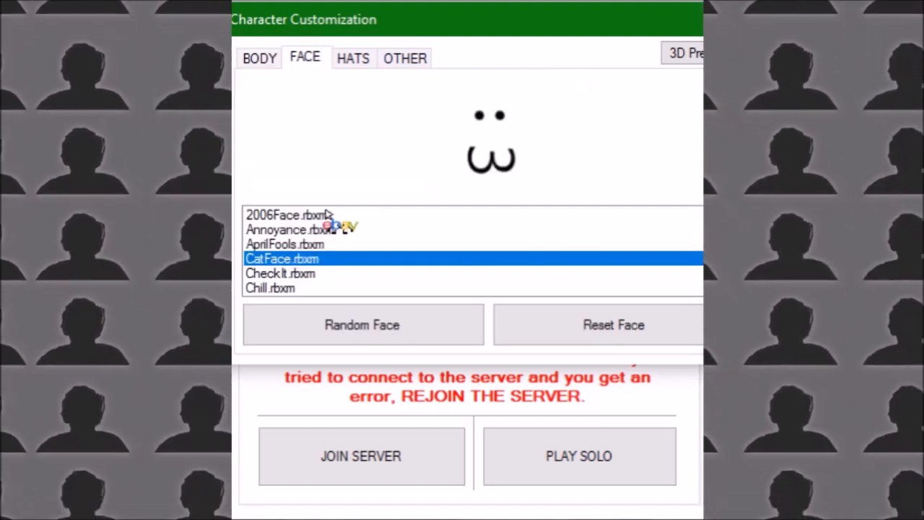
pyautogui.moveTo(370, 128)
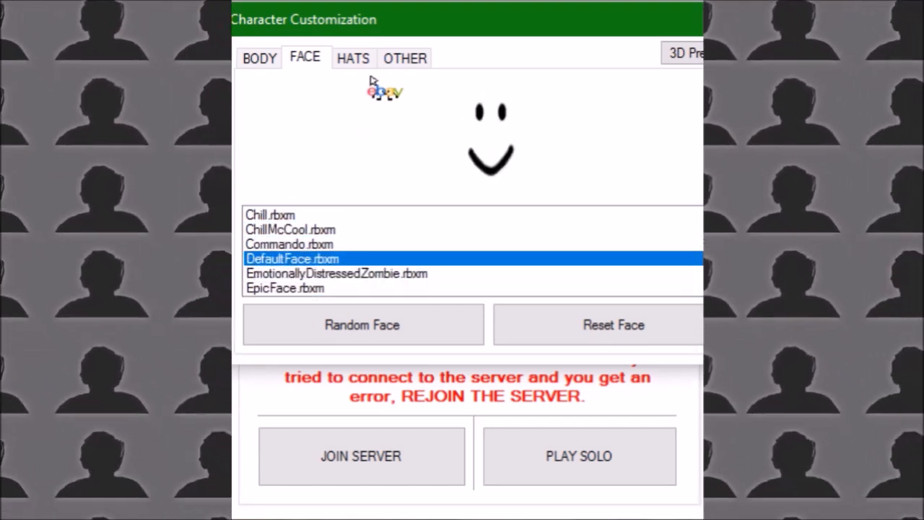
pyautogui.click(352, 57)
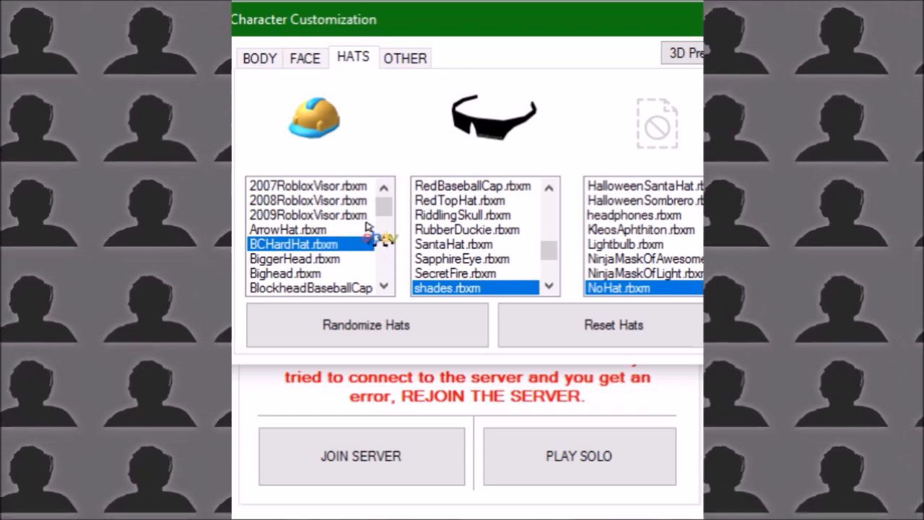
pyautogui.moveTo(550, 251)
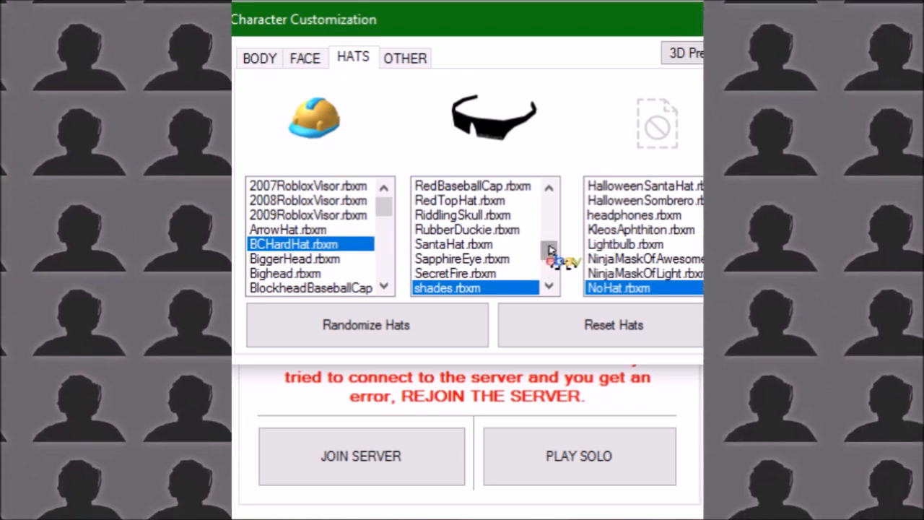
pyautogui.moveTo(585, 354)
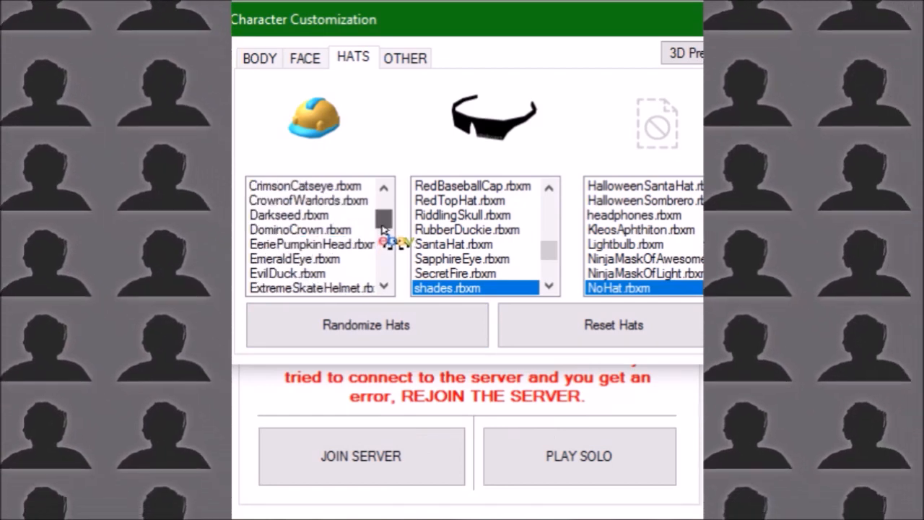
# Make GoldTeapot the avatar's first hat, keeping the shades as the second.
pyautogui.click(295, 258)
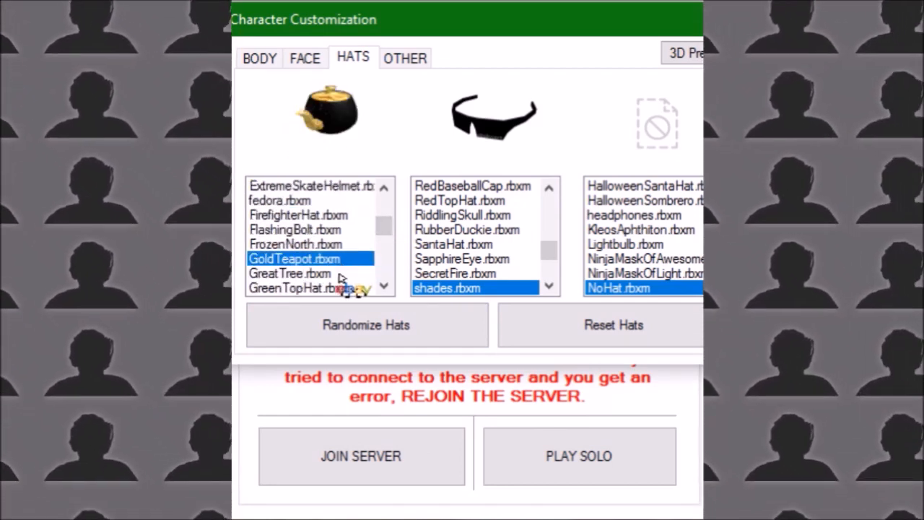
pyautogui.click(289, 273)
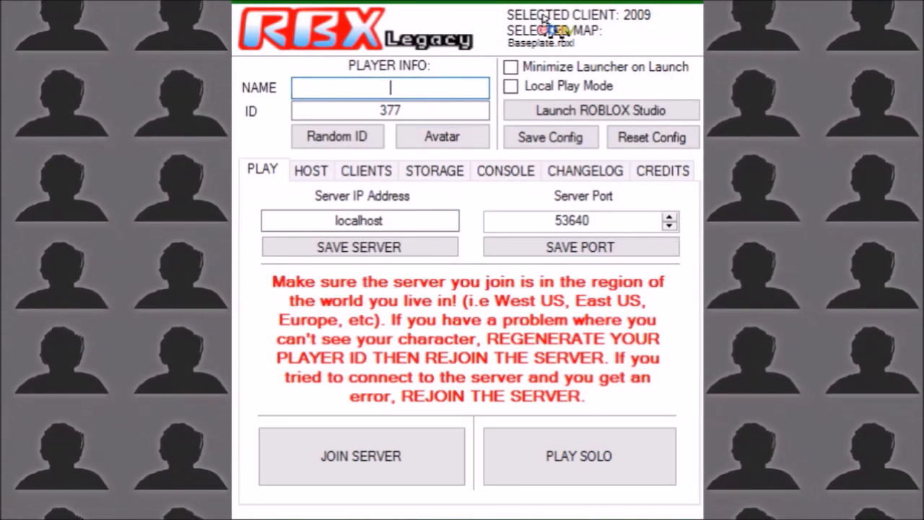
pyautogui.write('MrE')
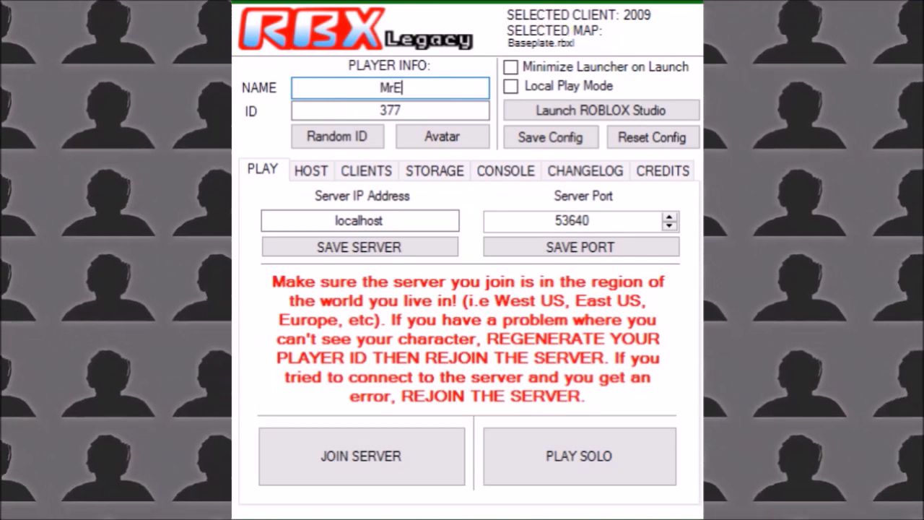
pyautogui.write('2006')
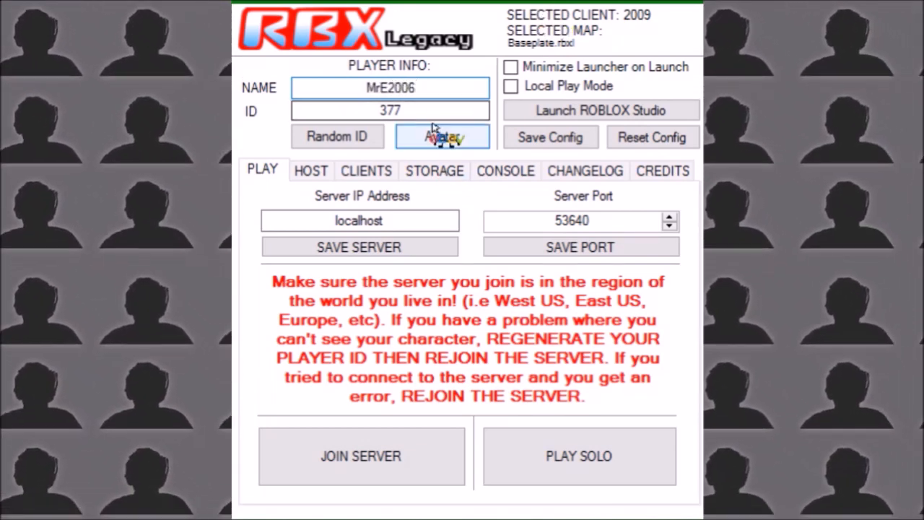
pyautogui.tripleClick(390, 110)
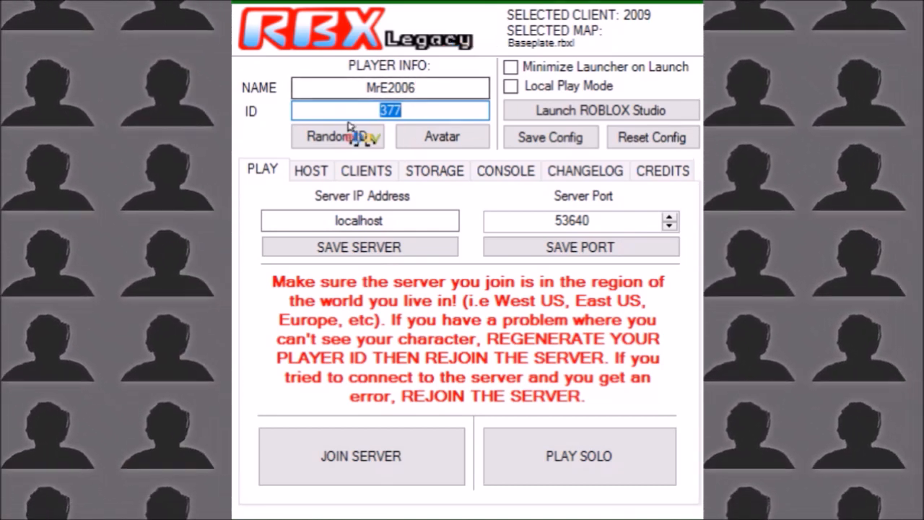
pyautogui.moveTo(671, 190)
pyautogui.write('15')
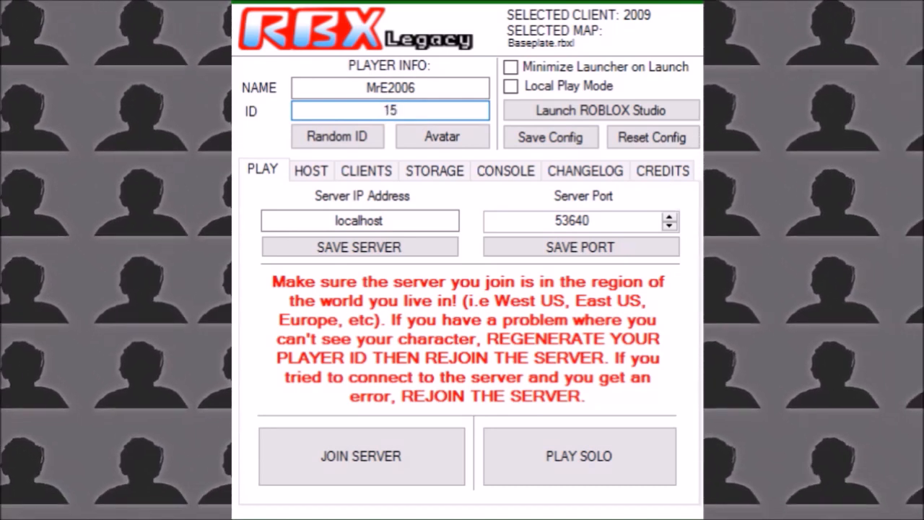
pyautogui.write('125652')
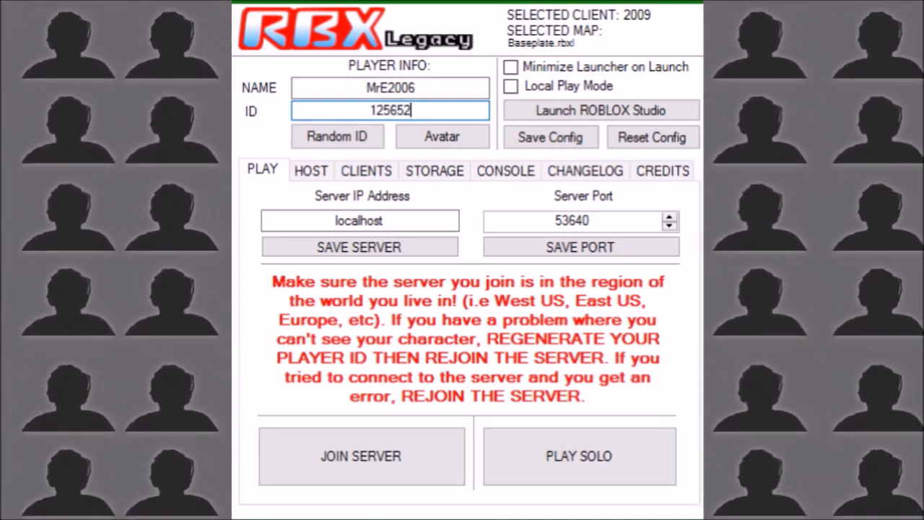
pyautogui.write('923')
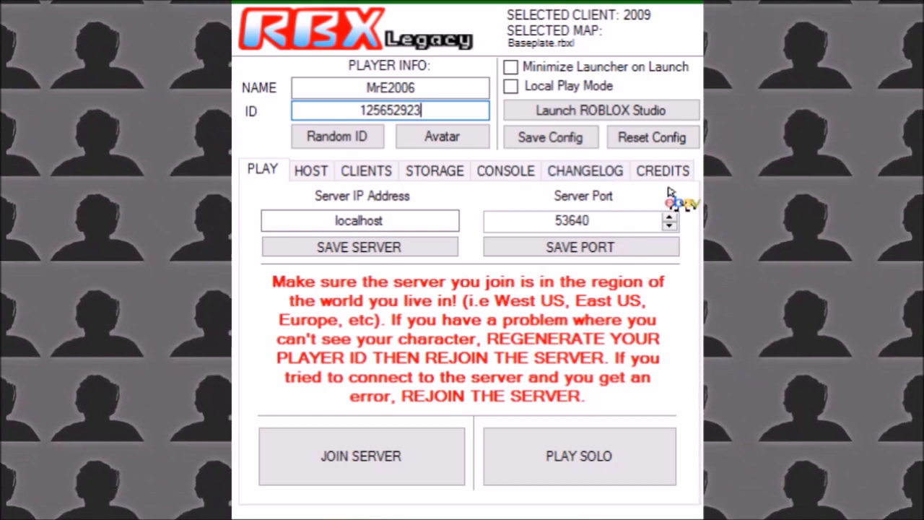
pyautogui.moveTo(549, 344)
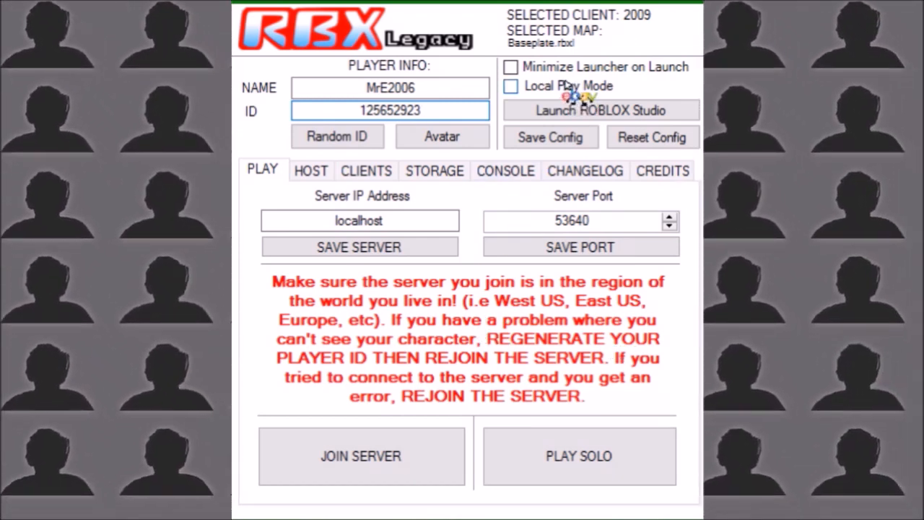
pyautogui.click(511, 87)
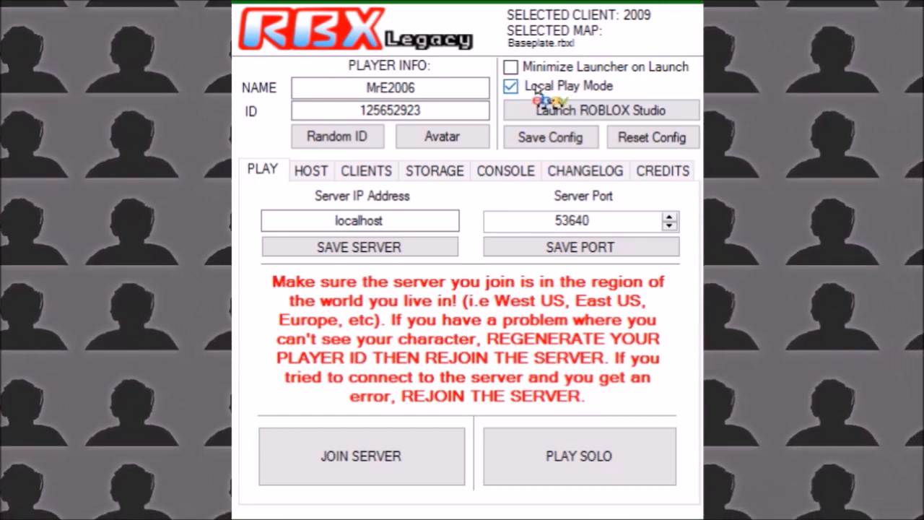
# Switch Local Play Mode back off before viewing the server storage page.
pyautogui.click(511, 86)
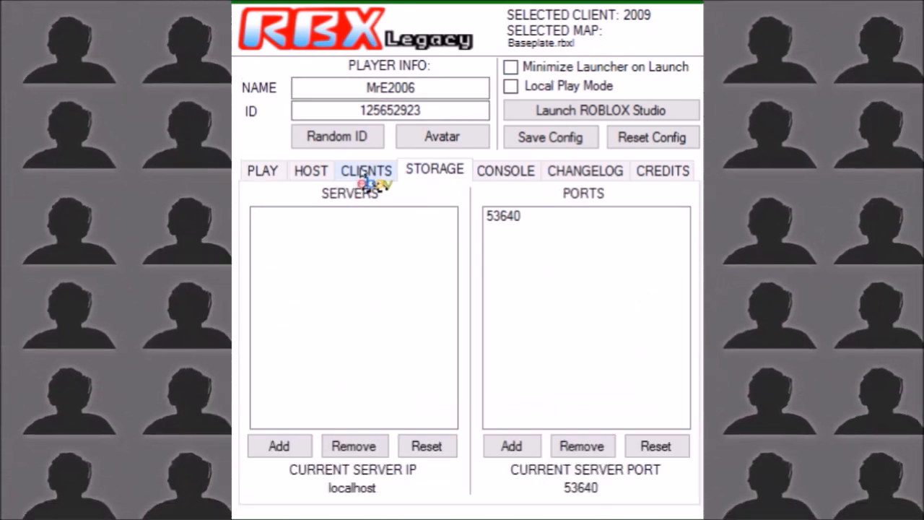
# Select the Mid 2008 client, then check the console log of loaded clients.
pyautogui.click(366, 170)
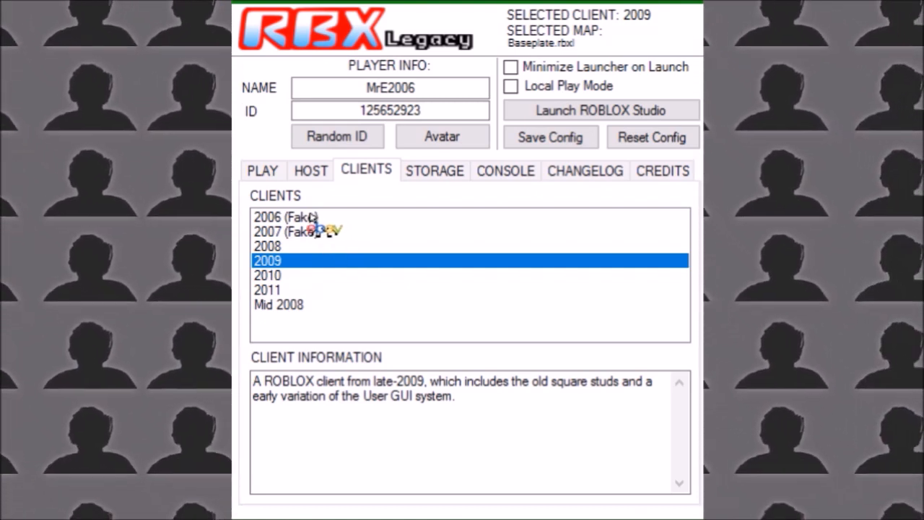
pyautogui.click(286, 216)
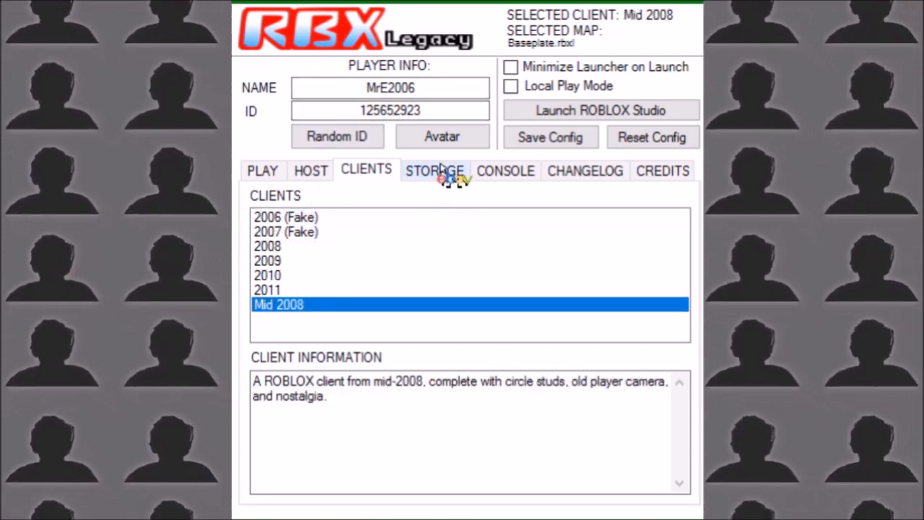
pyautogui.click(505, 170)
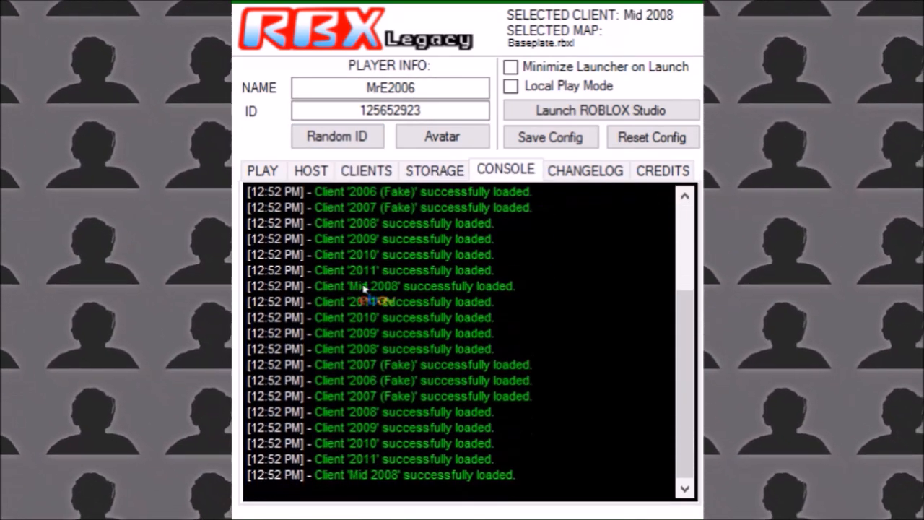
# Read through the version changelog and return to the clients list.
pyautogui.click(585, 170)
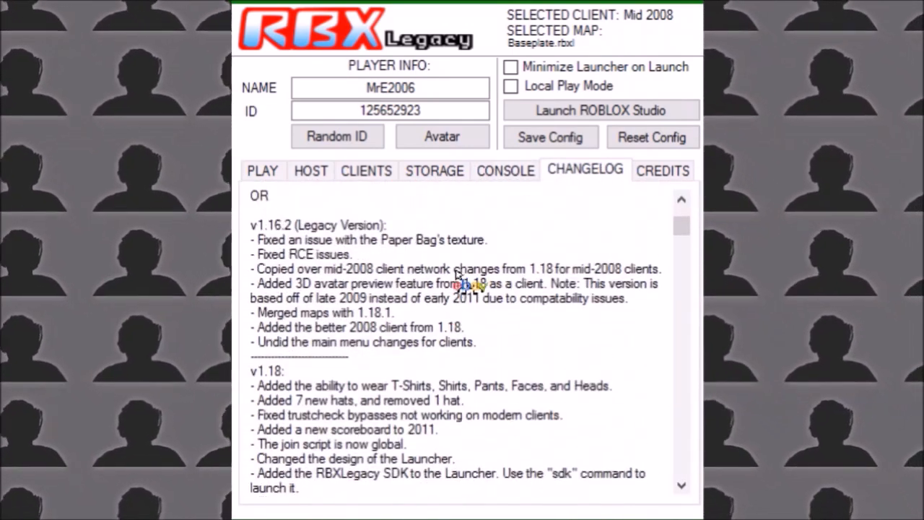
pyautogui.scroll(3)
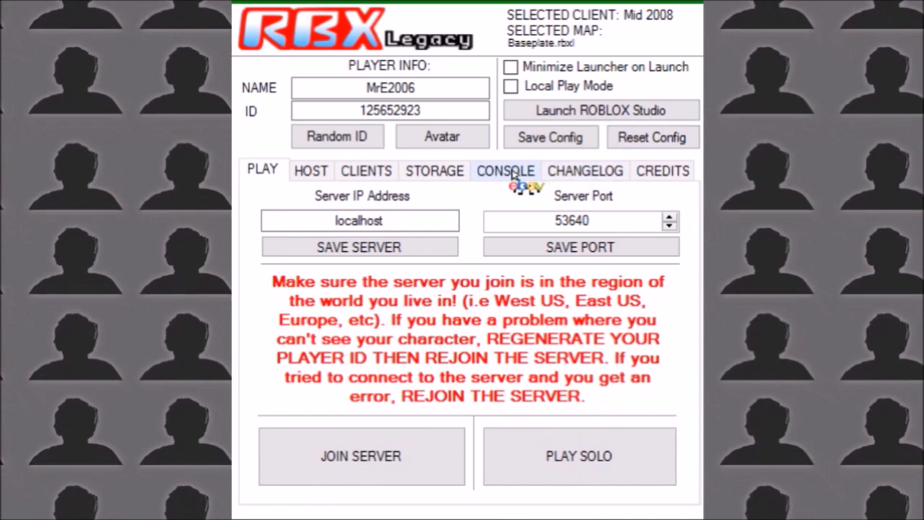
pyautogui.click(367, 170)
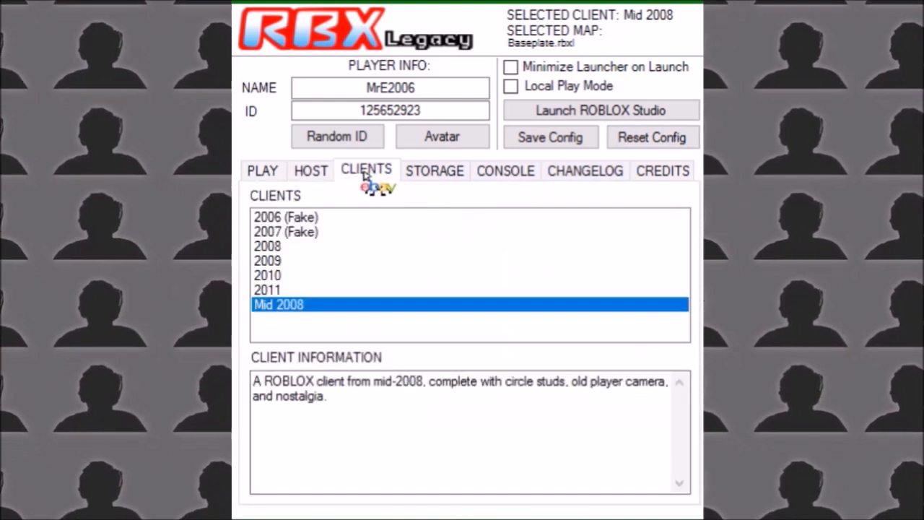
# Choose Legacy - Crossroads.rbxl from the host map list and return to the play page.
pyautogui.click(310, 170)
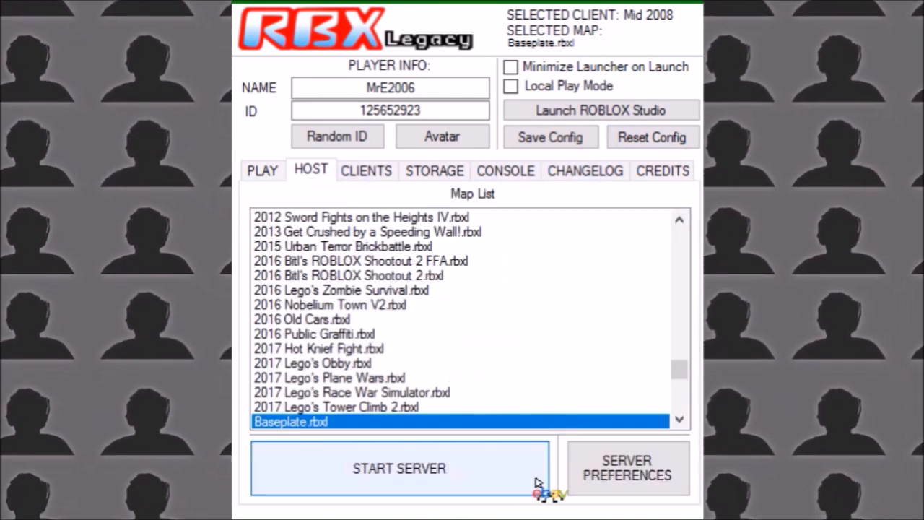
pyautogui.scroll(-3)
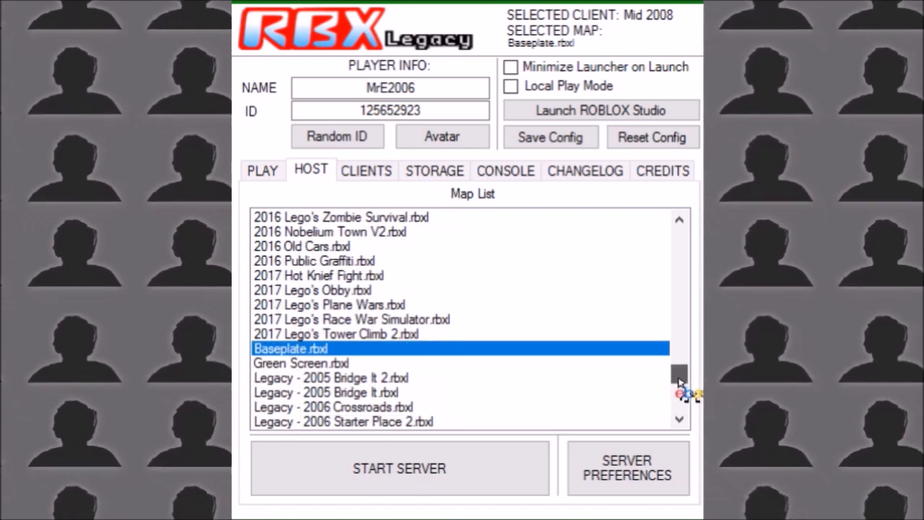
pyautogui.scroll(-3)
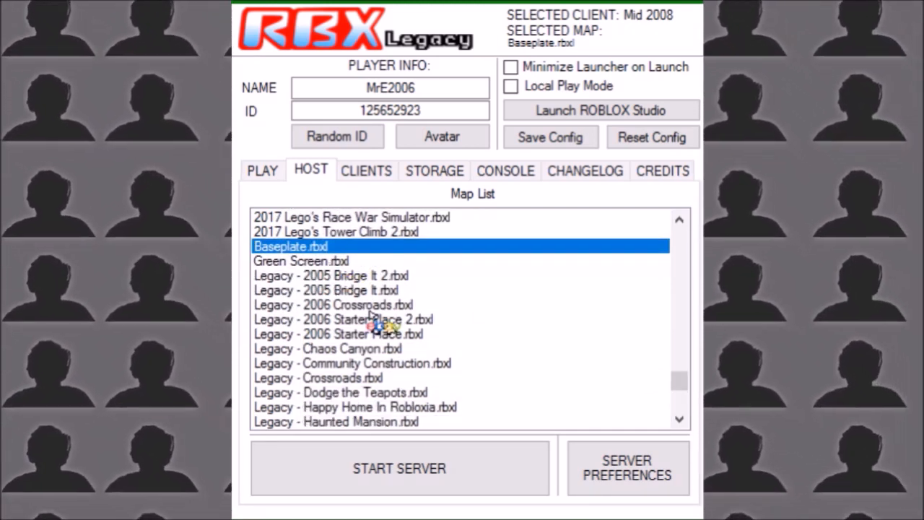
pyautogui.click(339, 393)
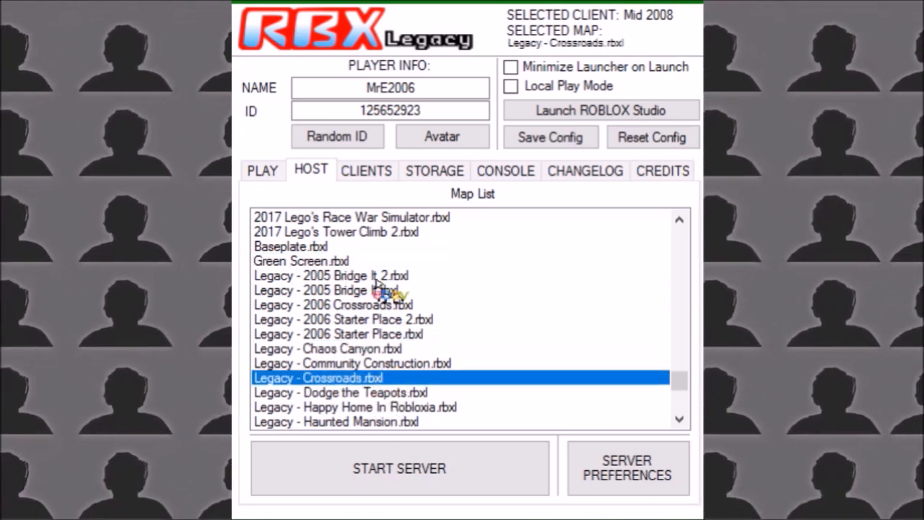
pyautogui.click(263, 171)
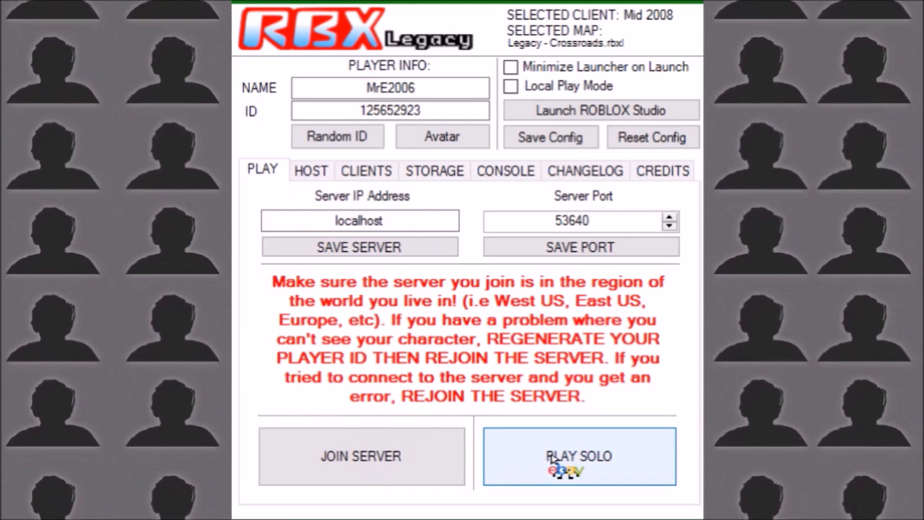
# Launch the Mid 2008 client in Play Solo on the Crossroads map.
pyautogui.click(579, 456)
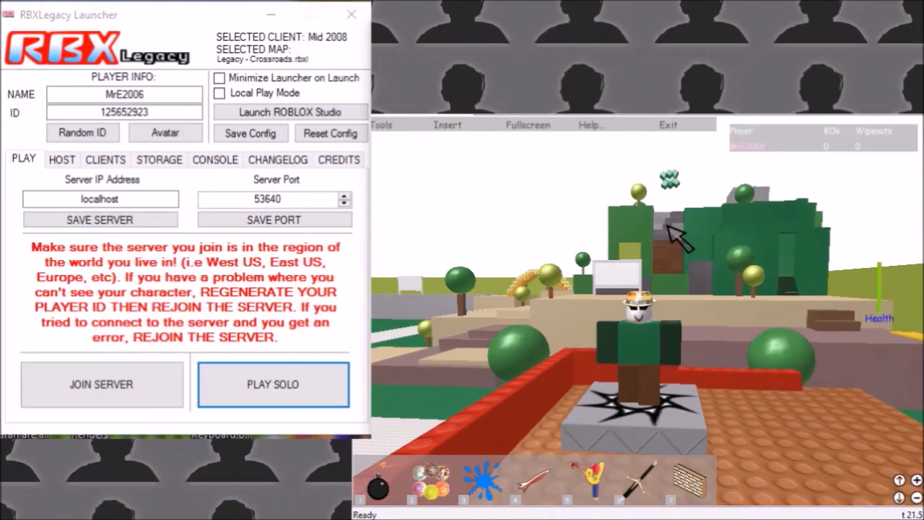